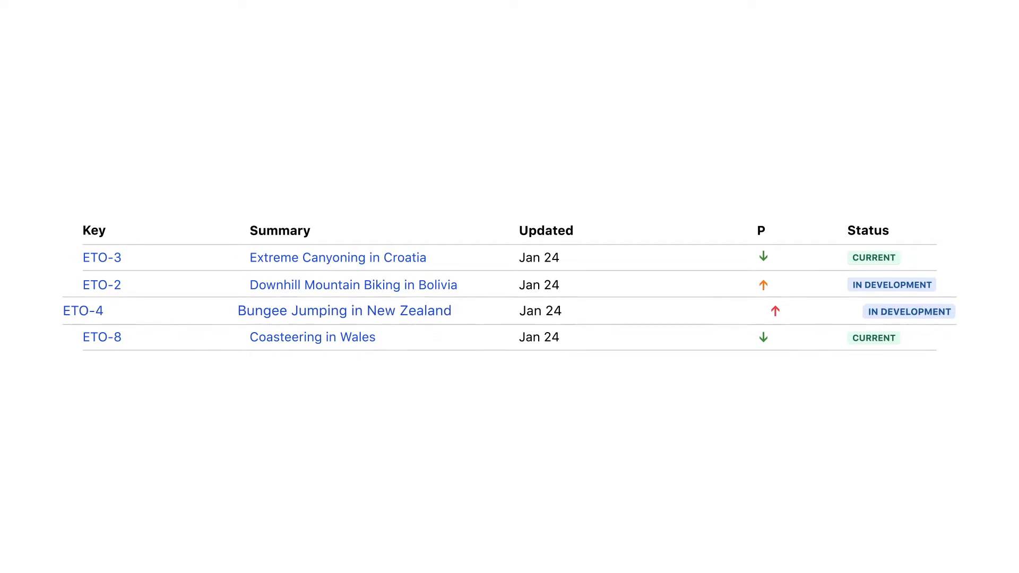
Open the New Tour Offer Roadmap page, with its goal, tour images and plan table, for editing
{"action": "left_click", "coordinate": [866, 231]}
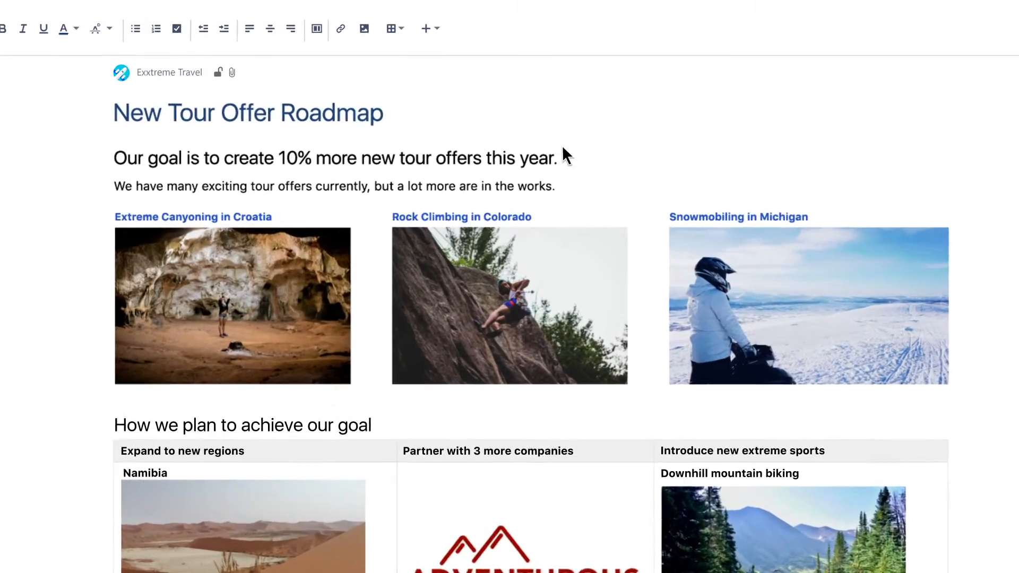
Insert a Jira issue table for project ETO below the tour images, without the Reporter column
{"action": "left_click", "coordinate": [423, 29]}
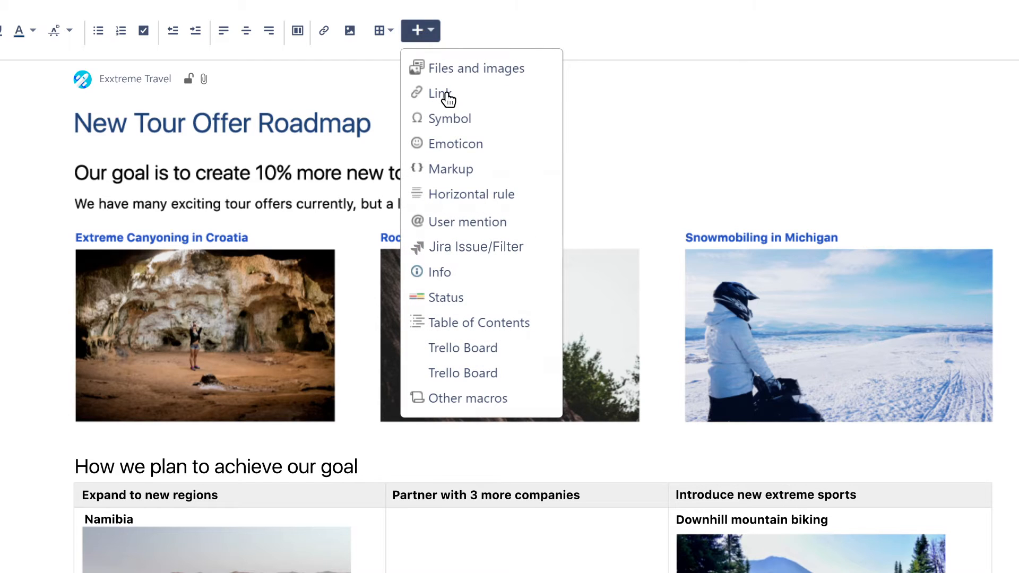
{"action": "mouse_move", "coordinate": [480, 246]}
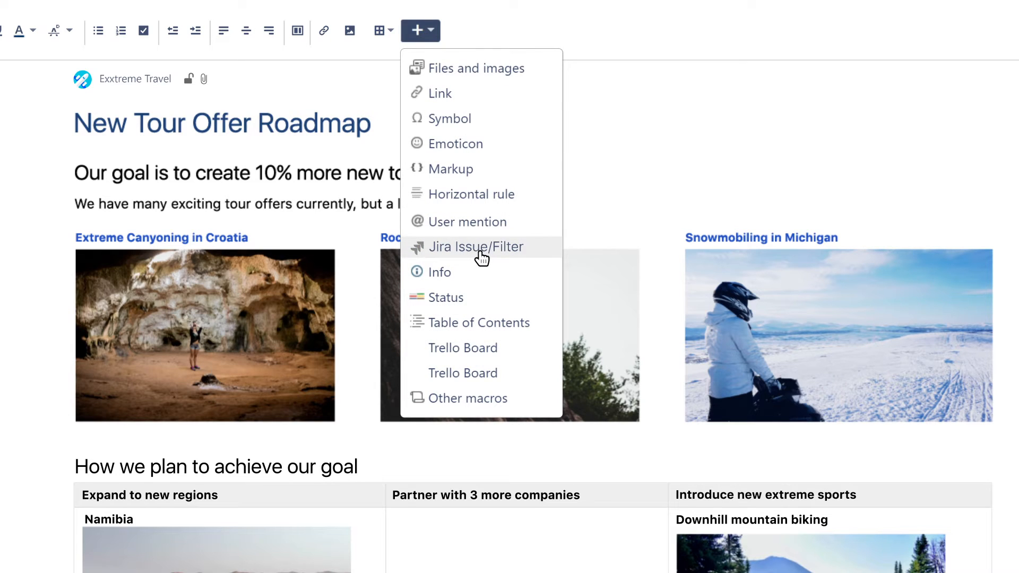
{"action": "left_click", "coordinate": [477, 246]}
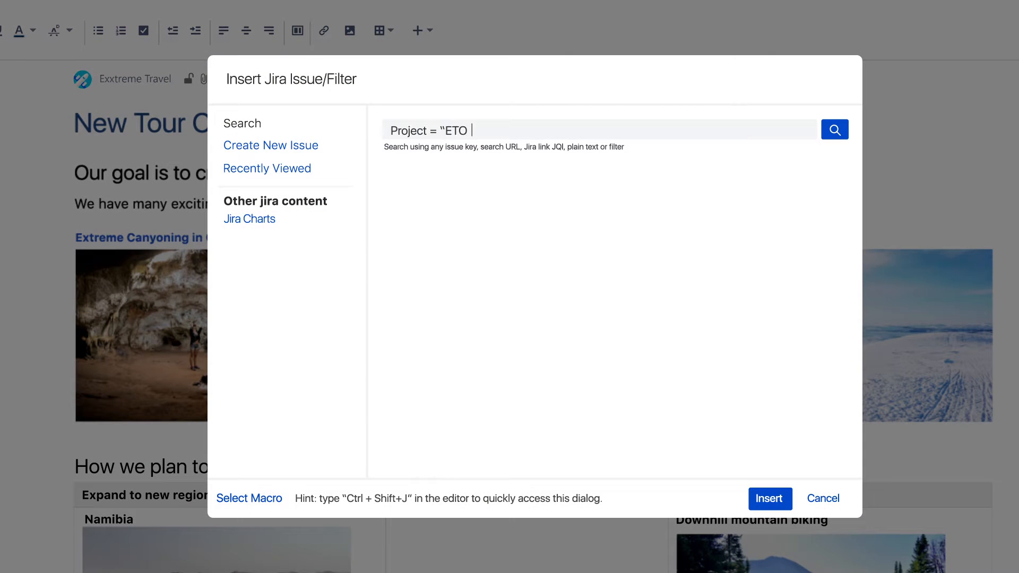
{"action": "left_click", "coordinate": [834, 130]}
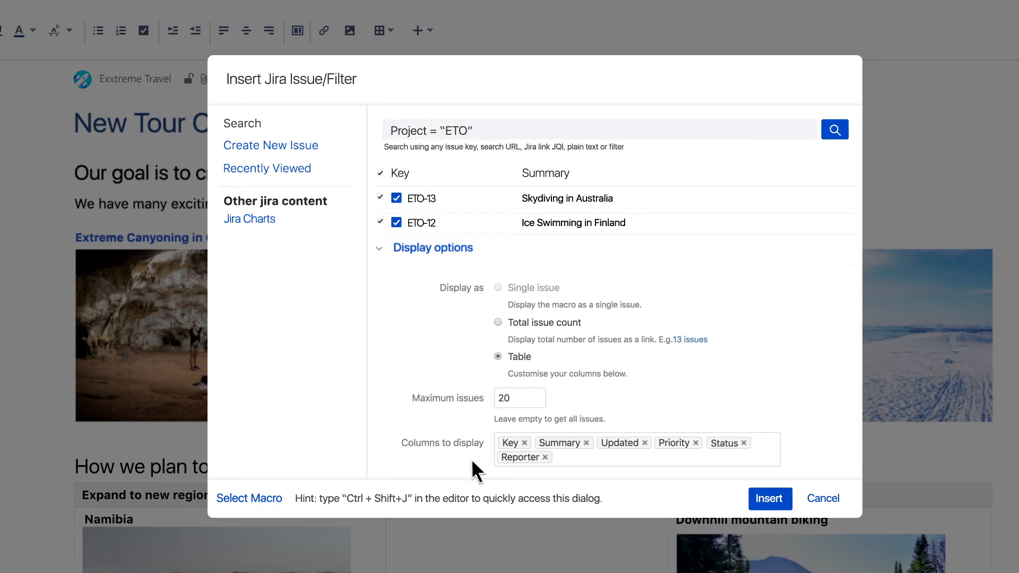
{"action": "left_click", "coordinate": [545, 457]}
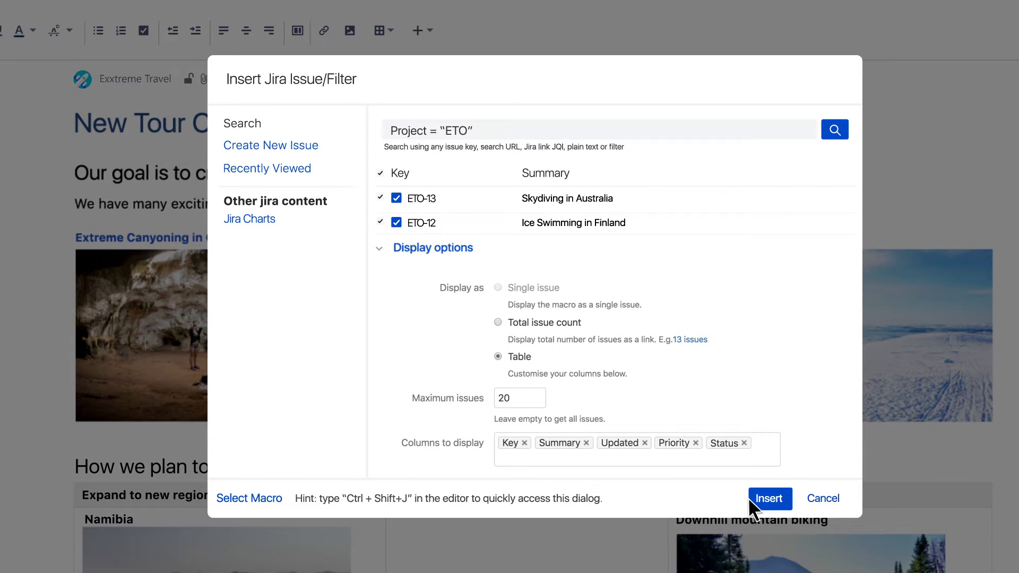
{"action": "left_click", "coordinate": [770, 499]}
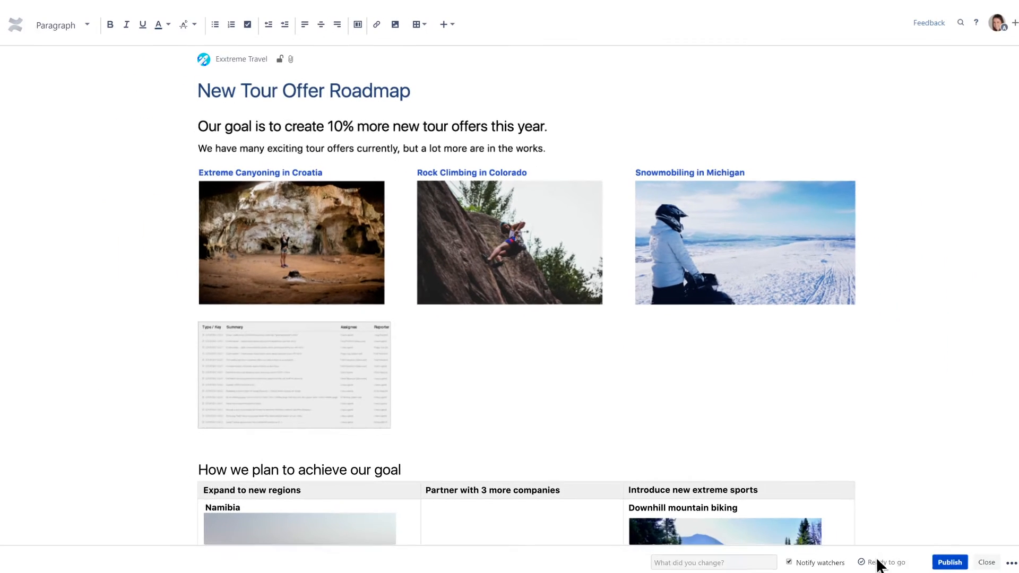
Publish the roadmap, try creating a Jira issue from Snowmobiling in Michigan, then refresh the table
{"action": "left_click", "coordinate": [950, 562]}
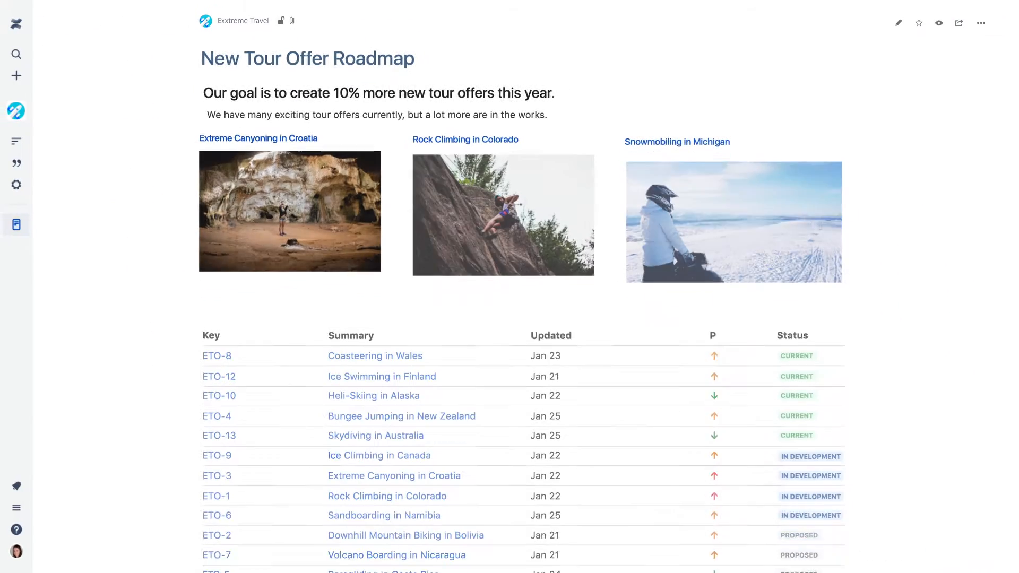
{"action": "scroll", "scroll_direction": "up", "scroll_amount": 3}
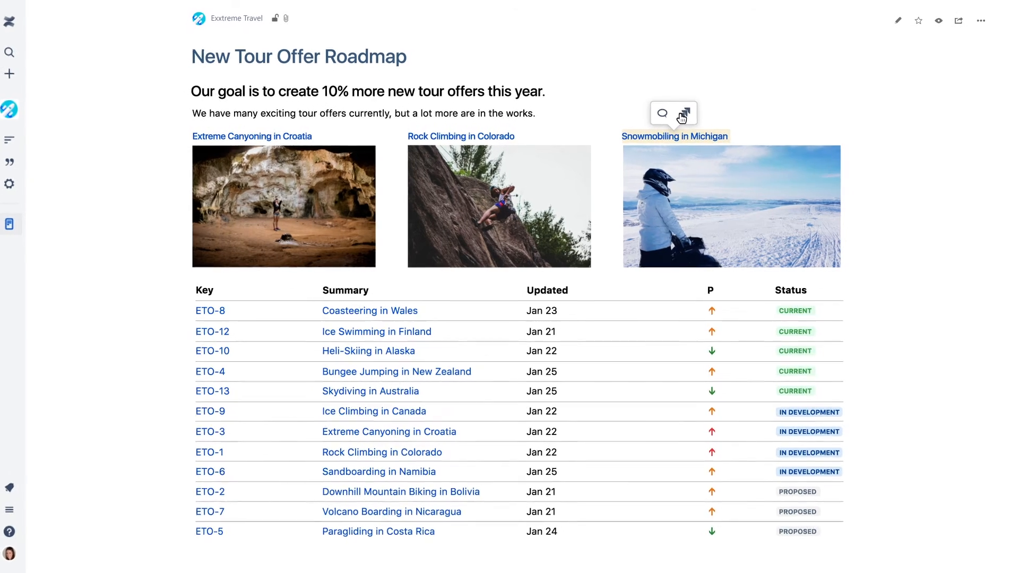
{"action": "left_click", "coordinate": [684, 113]}
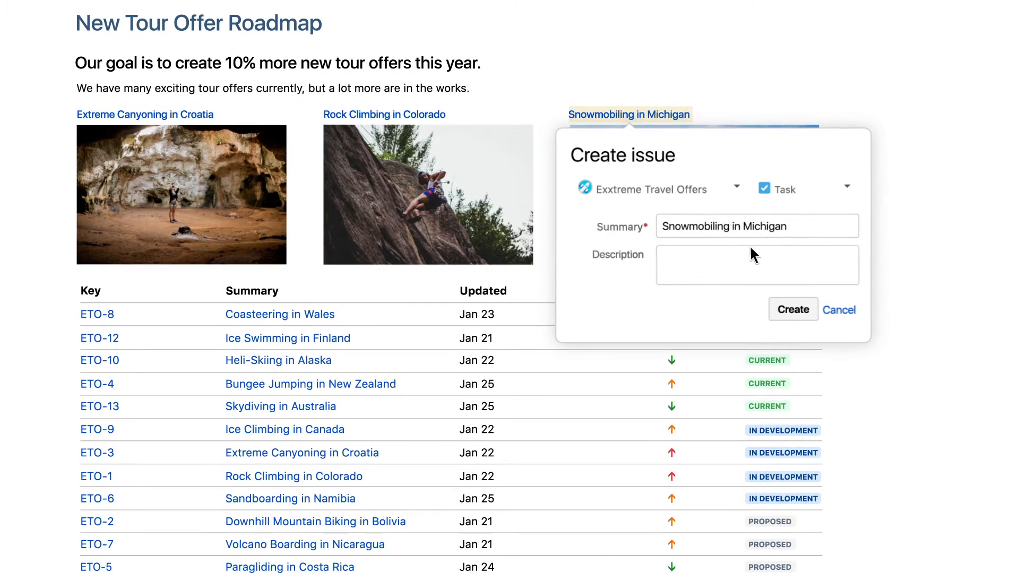
{"action": "left_click", "coordinate": [792, 309]}
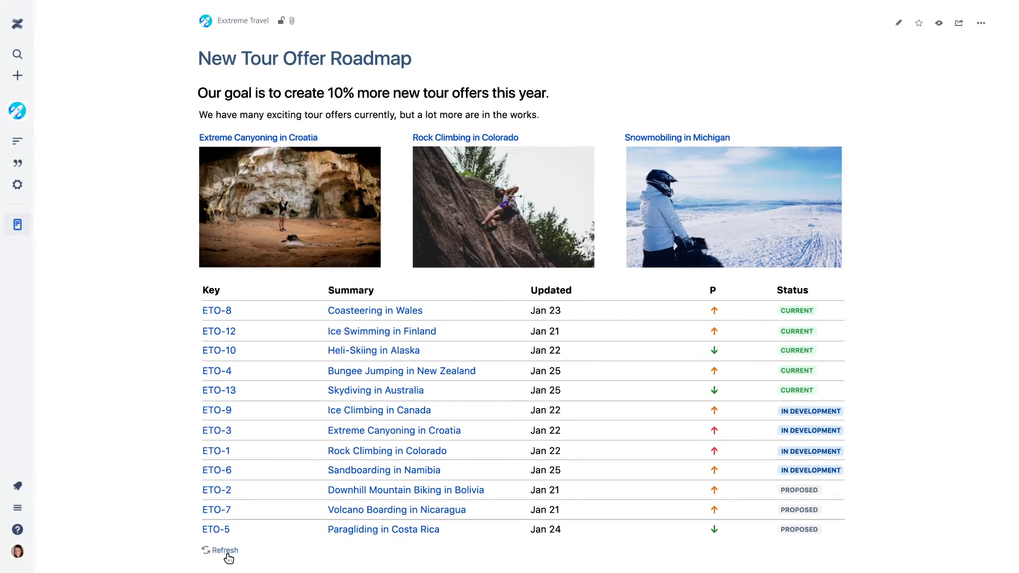
{"action": "left_click", "coordinate": [223, 550]}
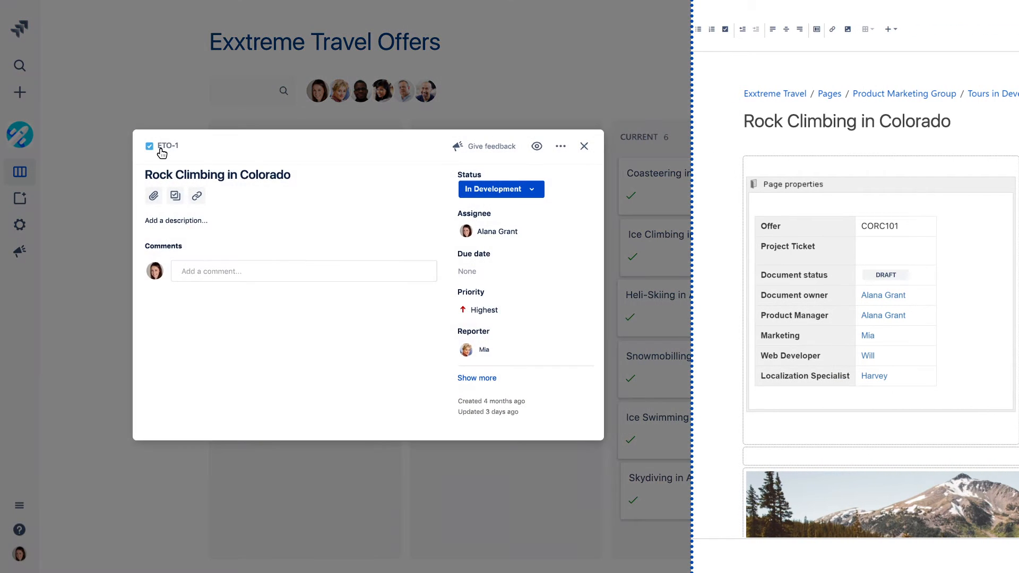
Paste ETO-1's link into the Rock Climbing in Colorado Project Ticket cell and publish
{"action": "right_click", "coordinate": [254, 21]}
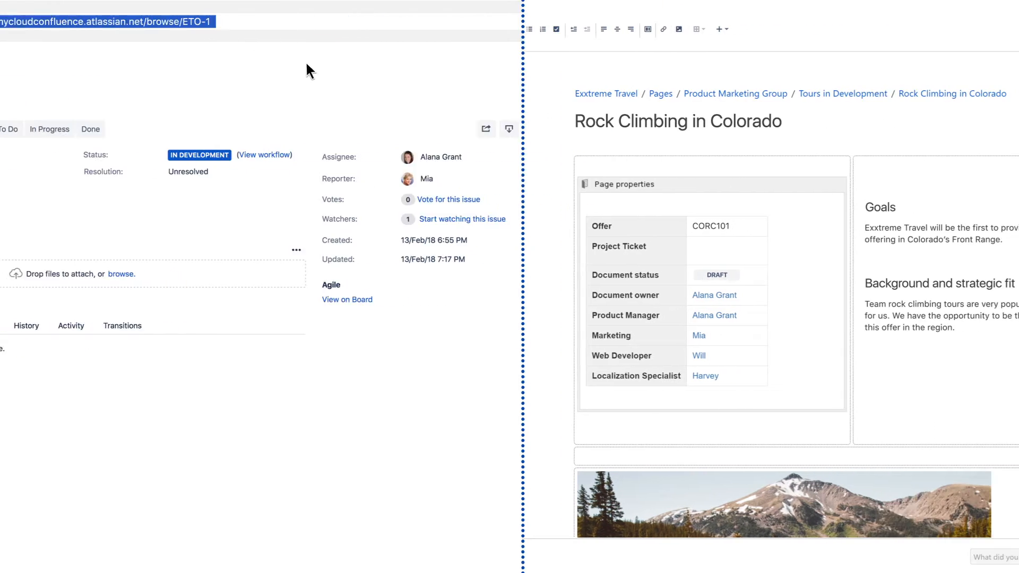
{"action": "right_click", "coordinate": [392, 246]}
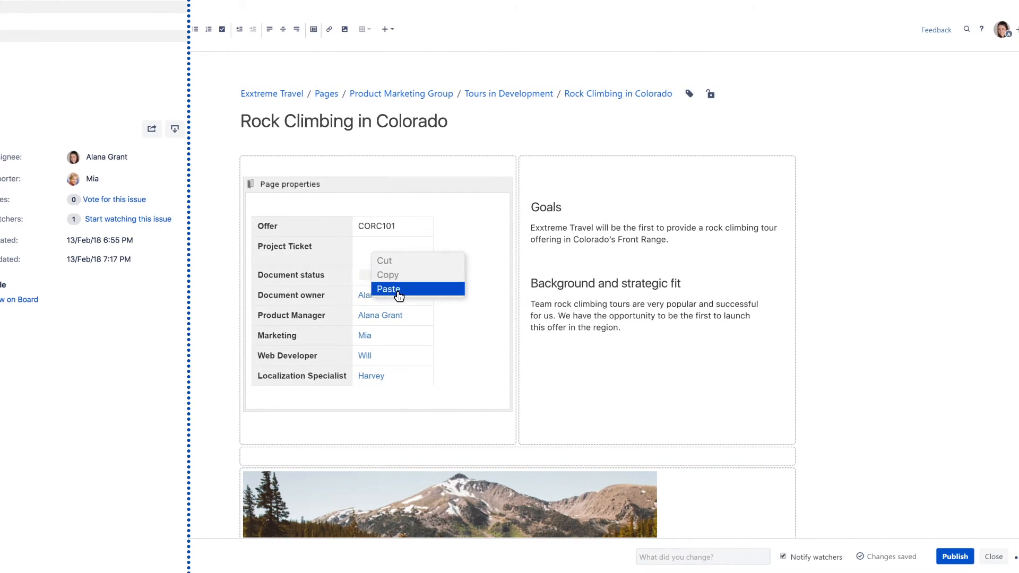
{"action": "left_click", "coordinate": [388, 289]}
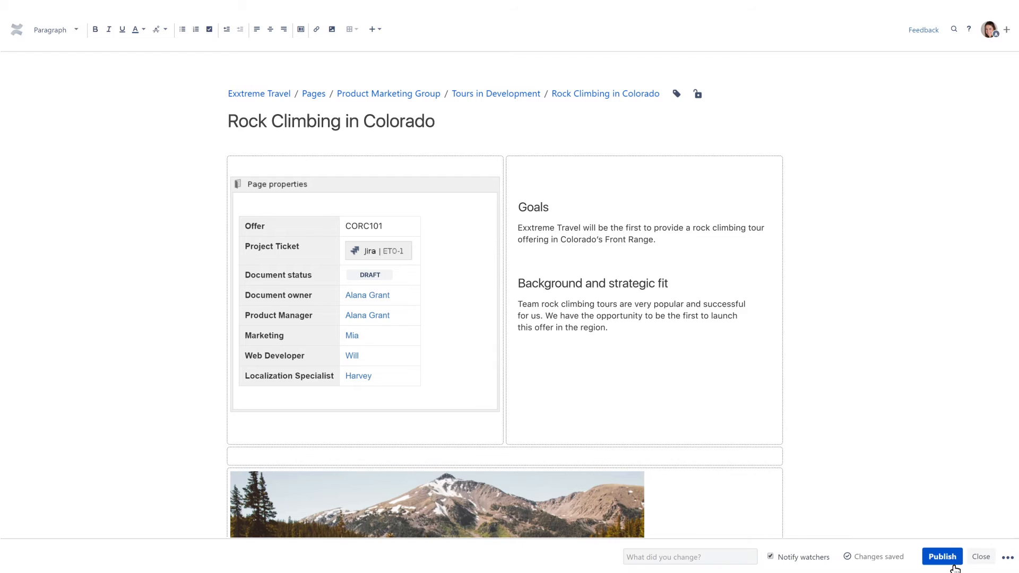
{"action": "left_click", "coordinate": [941, 557]}
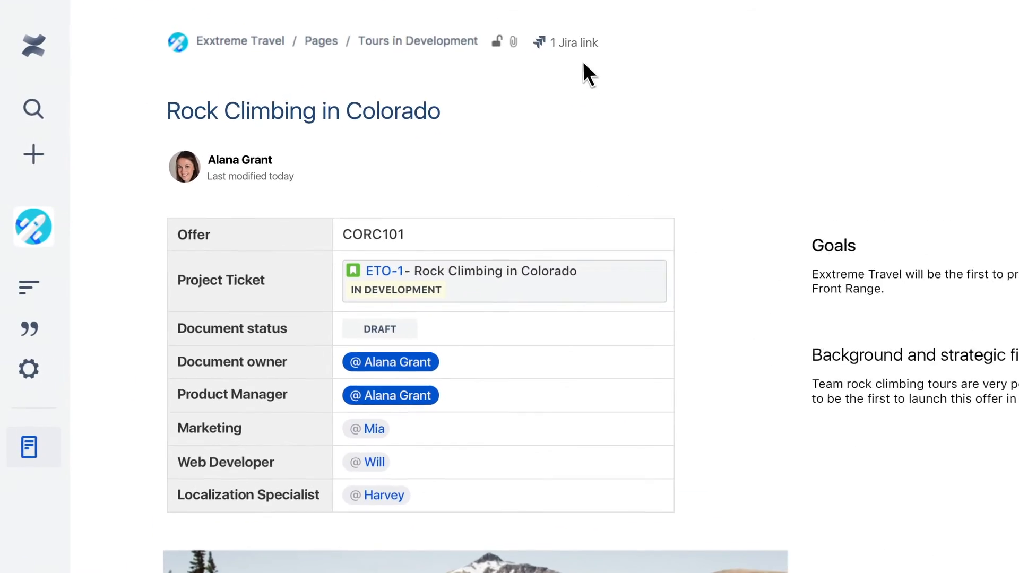
Open the '1 Jira link' summary listing ETO-1, In Development
{"action": "left_click", "coordinate": [574, 43]}
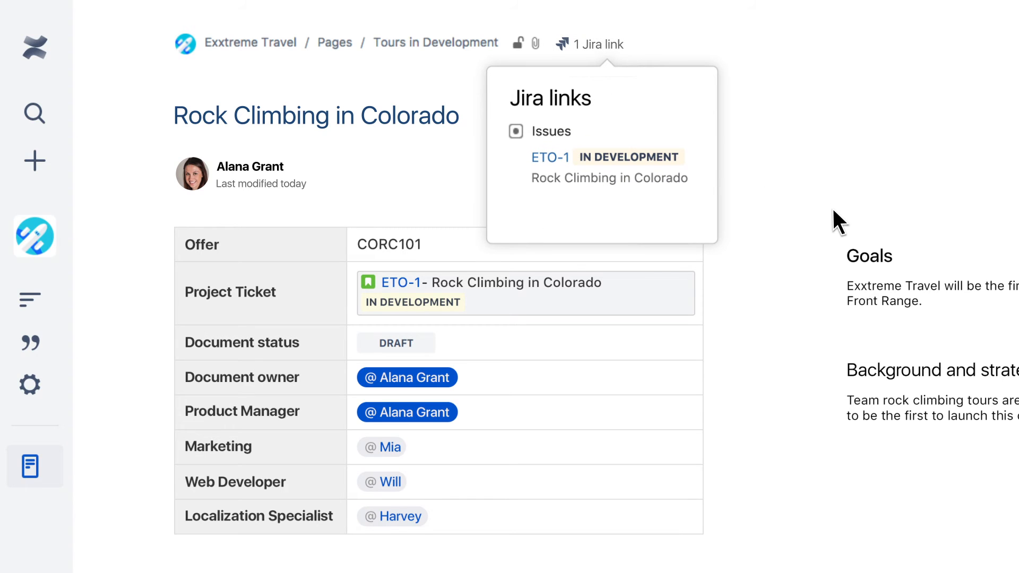